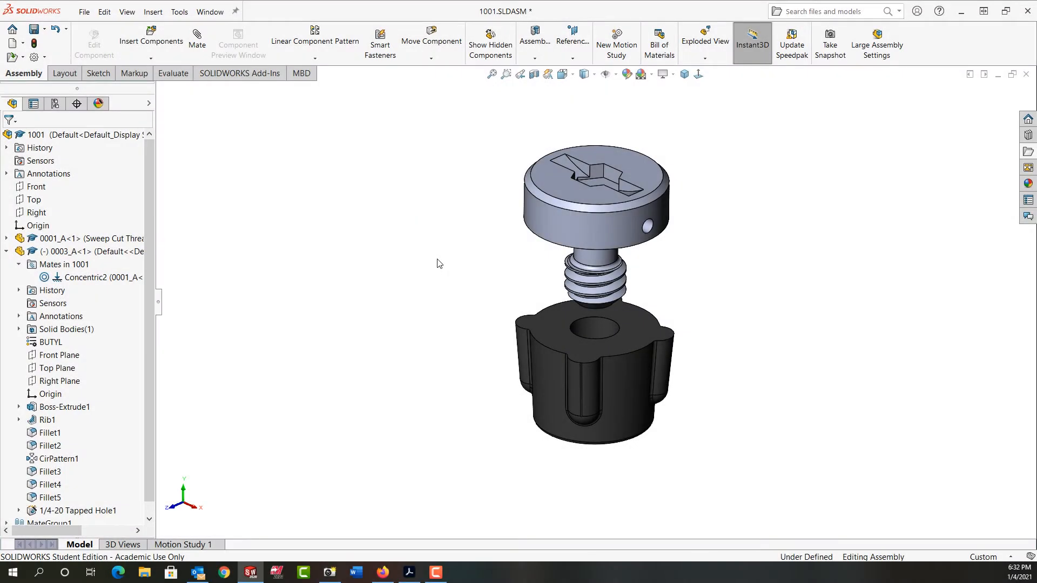
{"action": "mouse_move", "coordinate": [442, 267]}
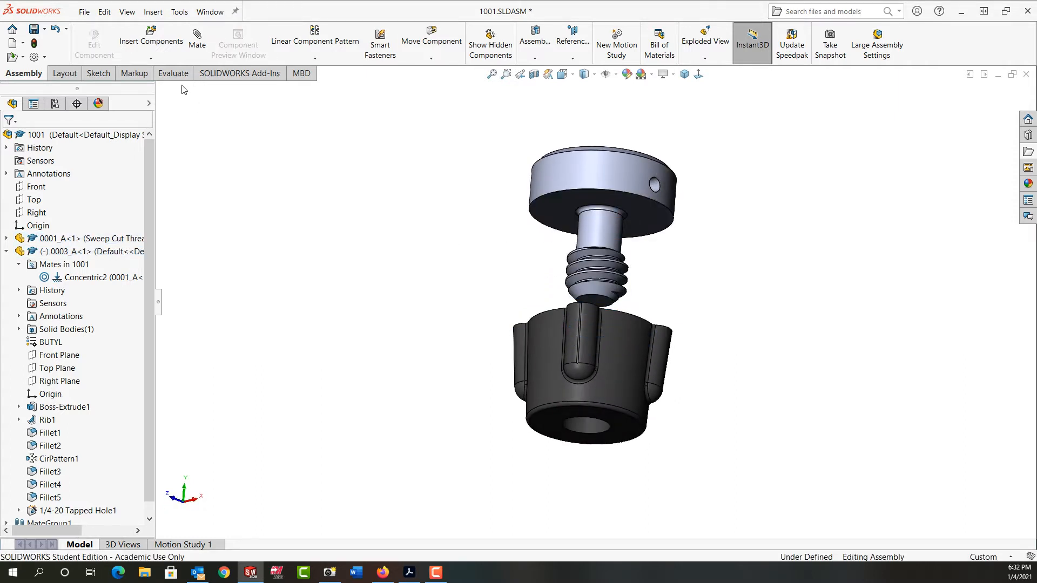
Measure 0.376 in from the screw head underside to the thread tip, then dismiss Measure.
{"action": "left_click", "coordinate": [173, 72]}
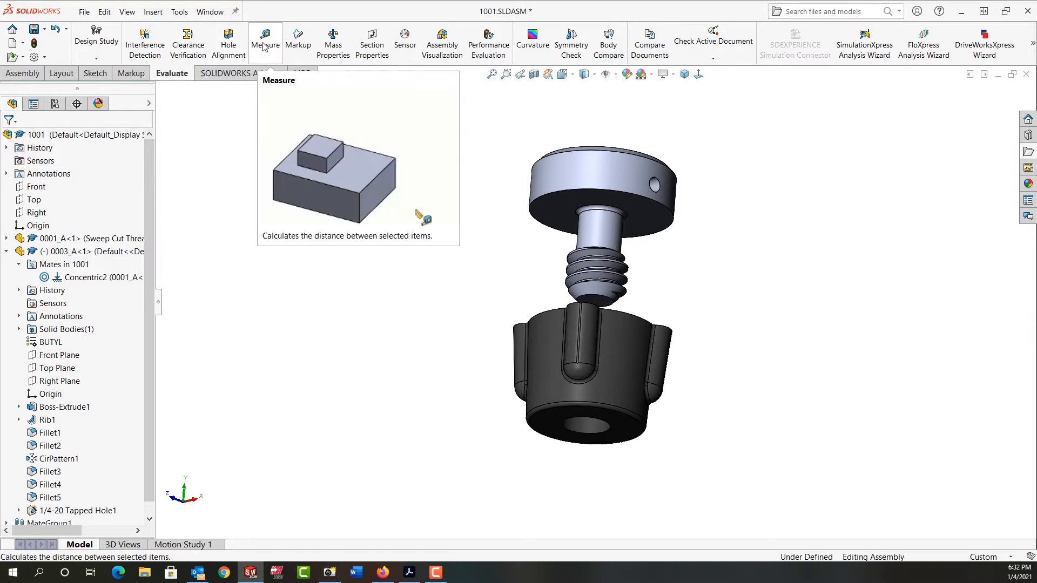
{"action": "left_click", "coordinate": [265, 40]}
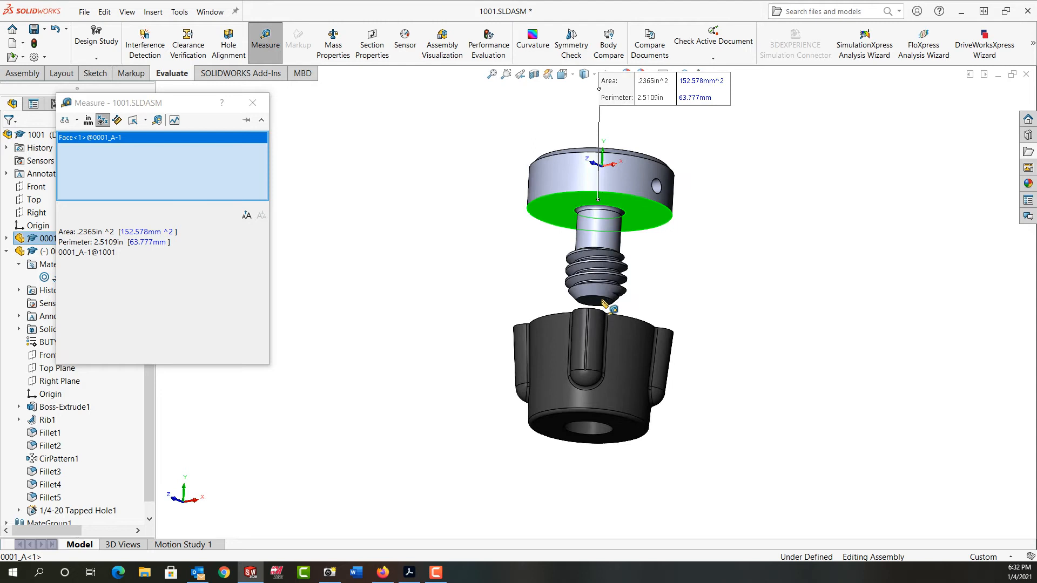
{"action": "left_click", "coordinate": [594, 298]}
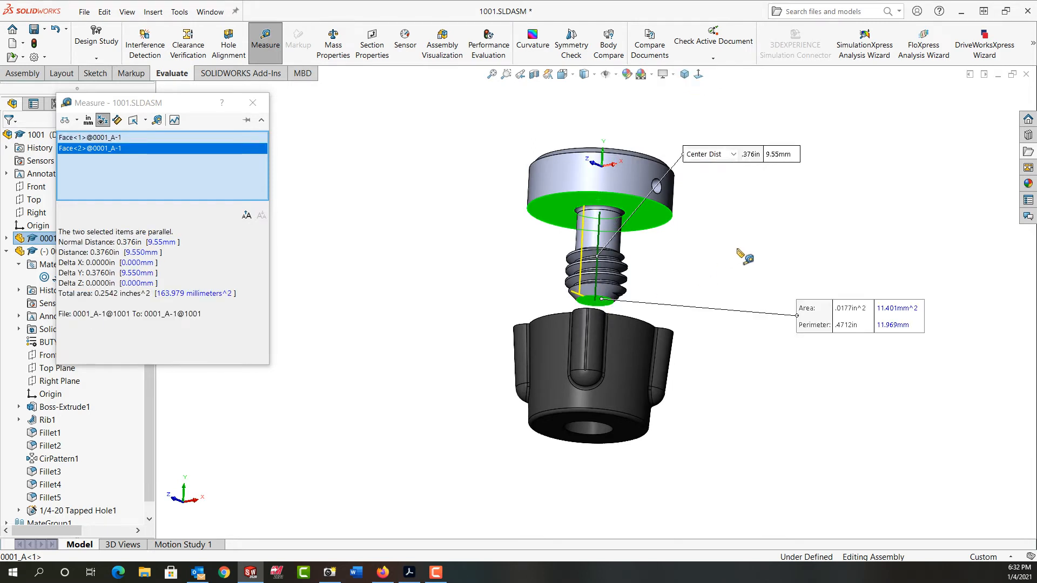
{"action": "mouse_move", "coordinate": [745, 166]}
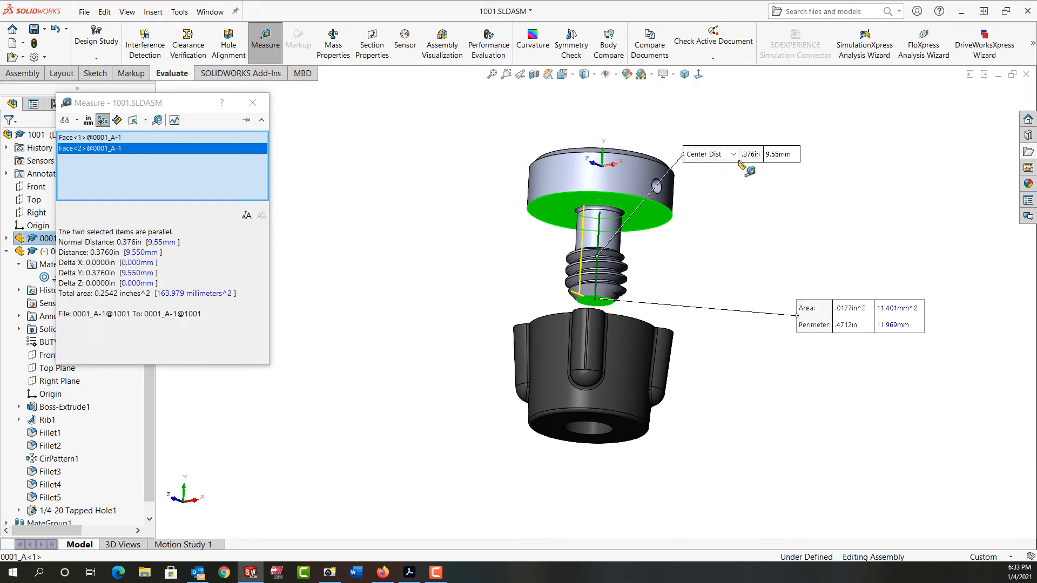
{"action": "left_click", "coordinate": [251, 103]}
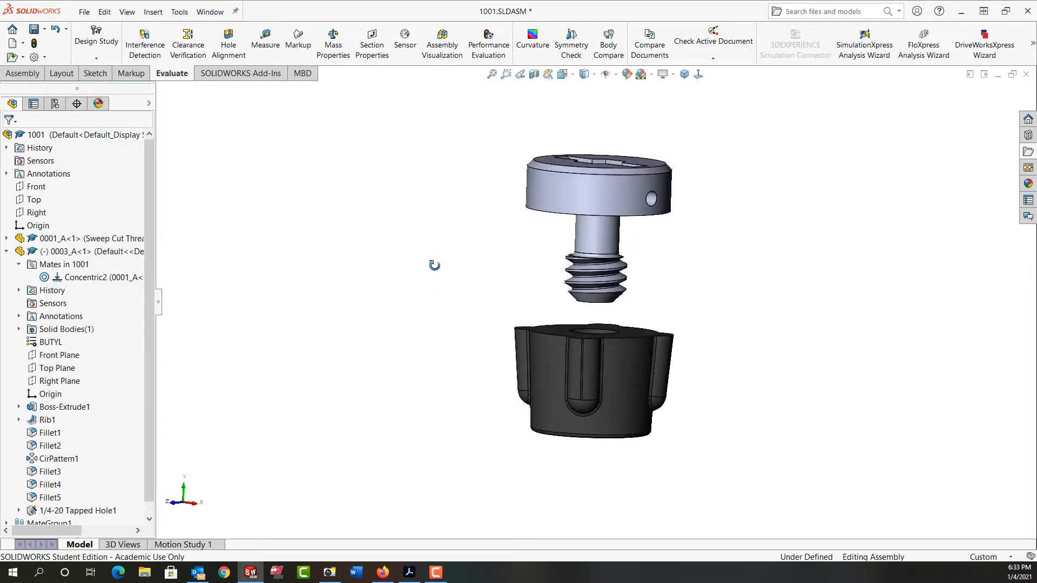
Reset to the standard top view and return to the Assembly command set.
{"action": "left_click", "coordinate": [93, 238]}
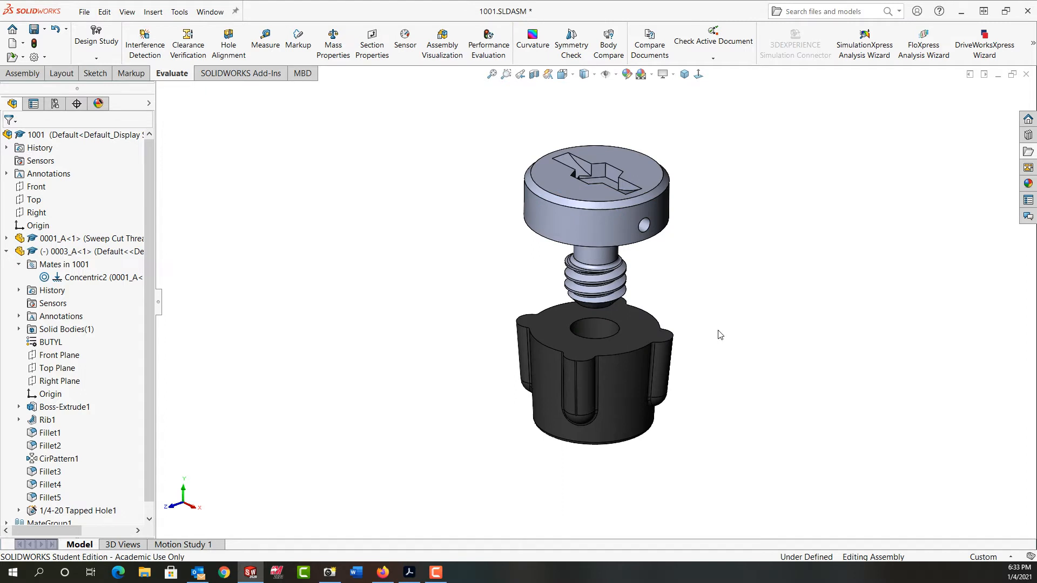
{"action": "mouse_move", "coordinate": [320, 199]}
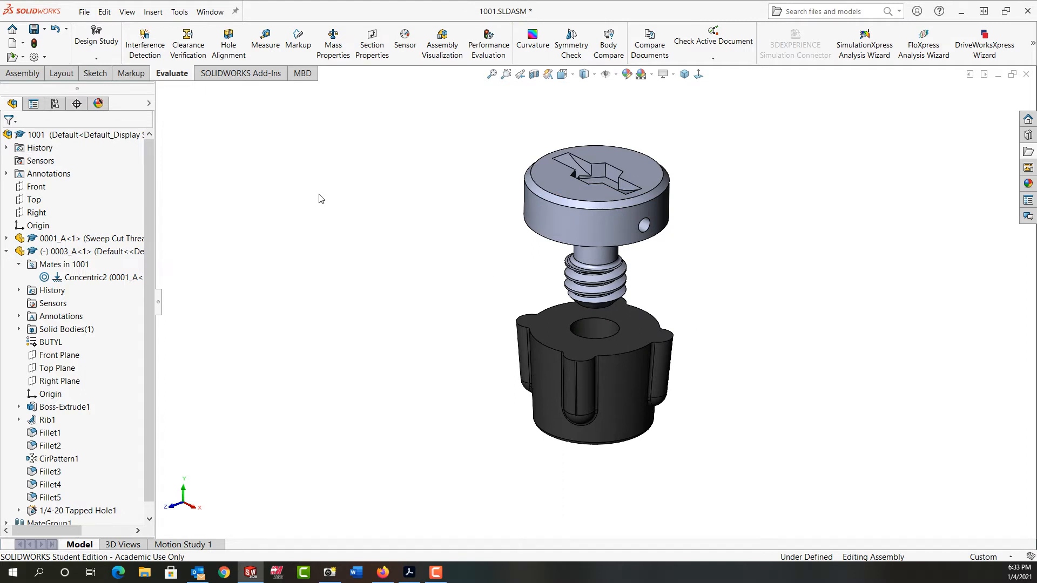
{"action": "left_click", "coordinate": [23, 73]}
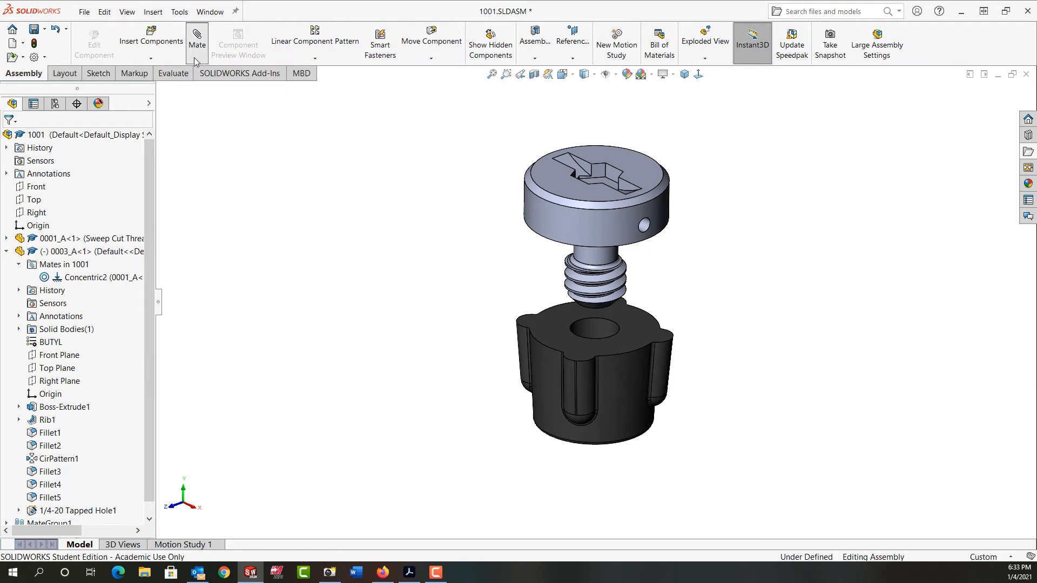
Begin a LimitDistance mate between the knob top face and the screw head underside.
{"action": "left_click", "coordinate": [196, 39]}
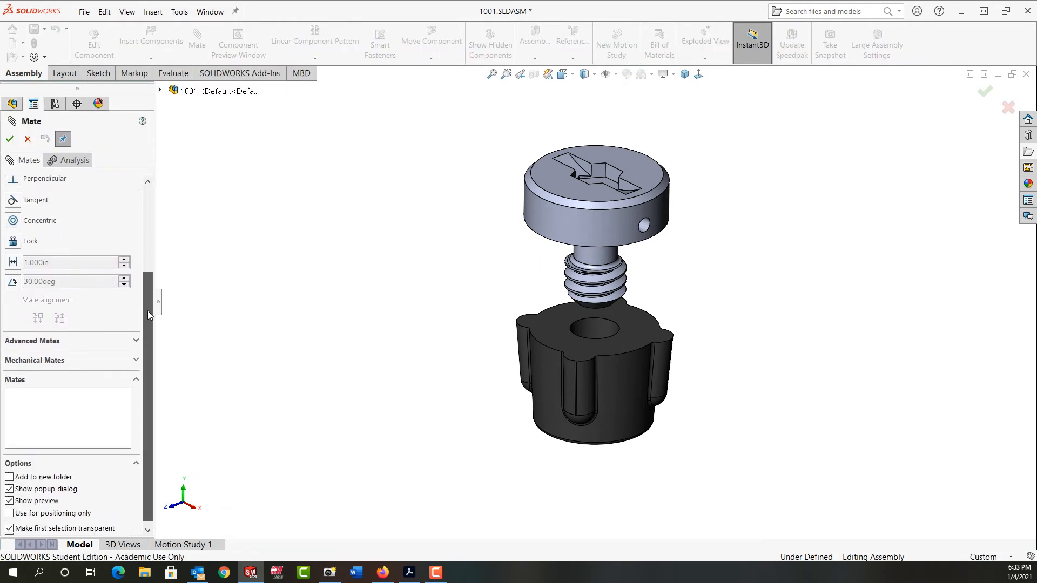
{"action": "scroll", "scroll_direction": "down", "scroll_amount": 3}
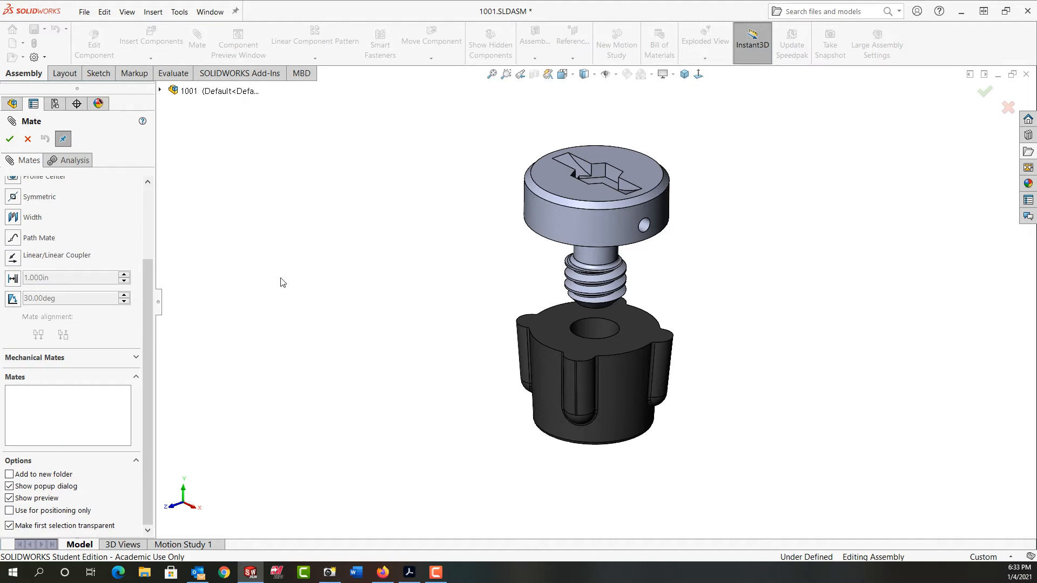
{"action": "mouse_move", "coordinate": [543, 332]}
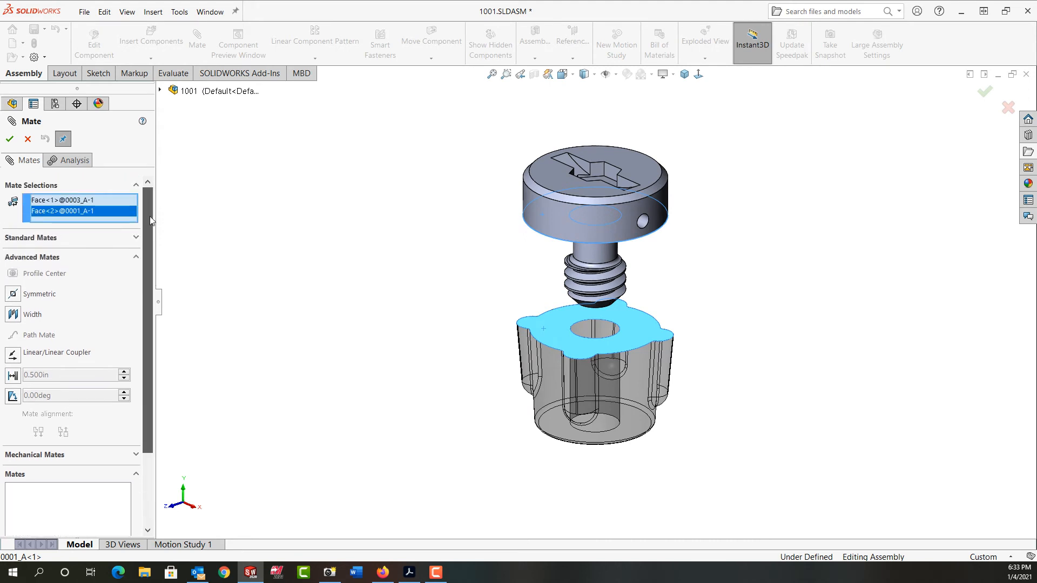
{"action": "mouse_move", "coordinate": [44, 273]}
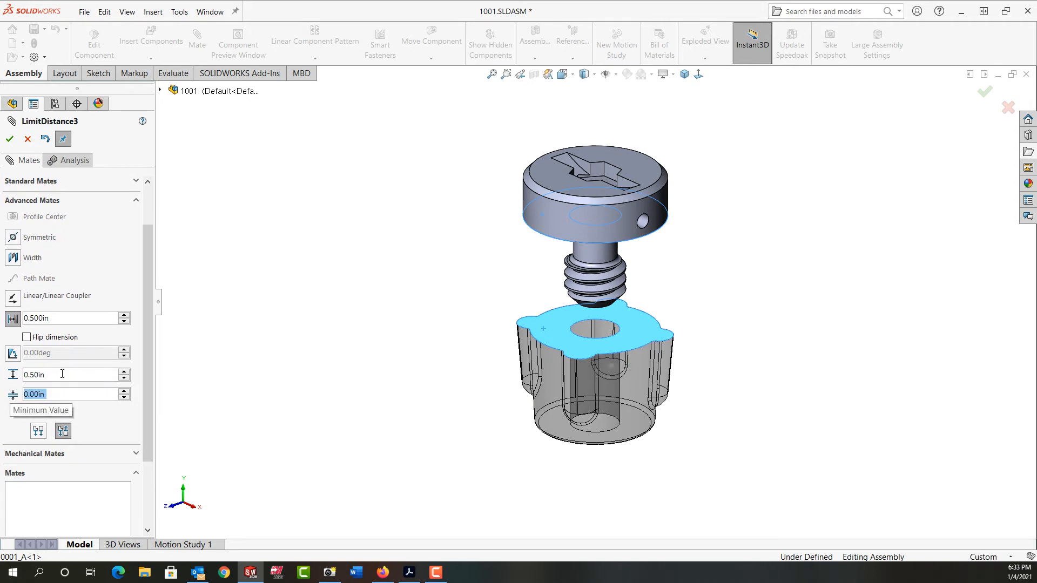
{"action": "left_click", "coordinate": [60, 375]}
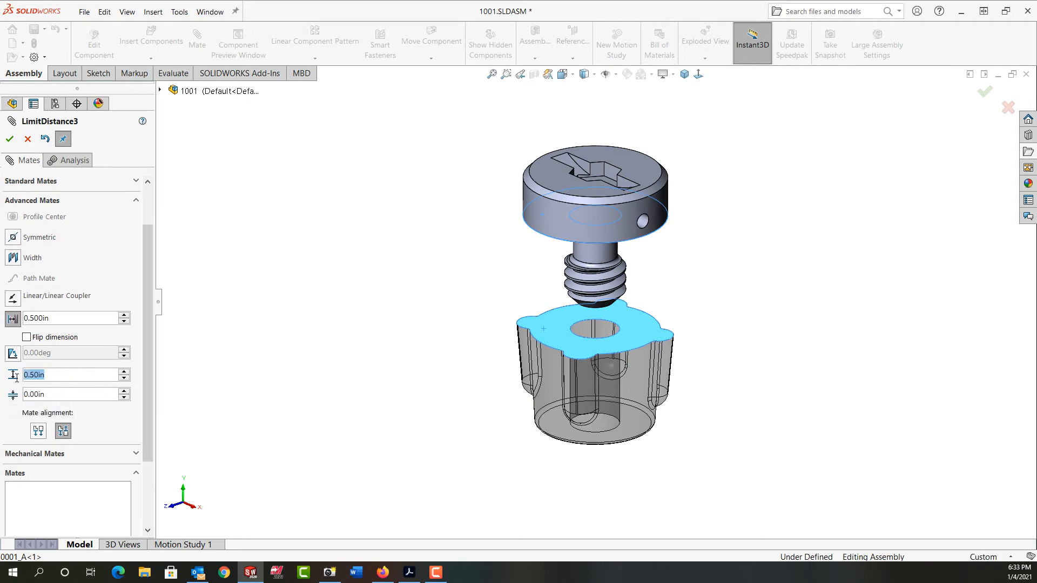
Set the limit mate maximum to 0.375in, minimum 0.00in and distance 0.250in.
{"action": "type", "text": "0.375in"}
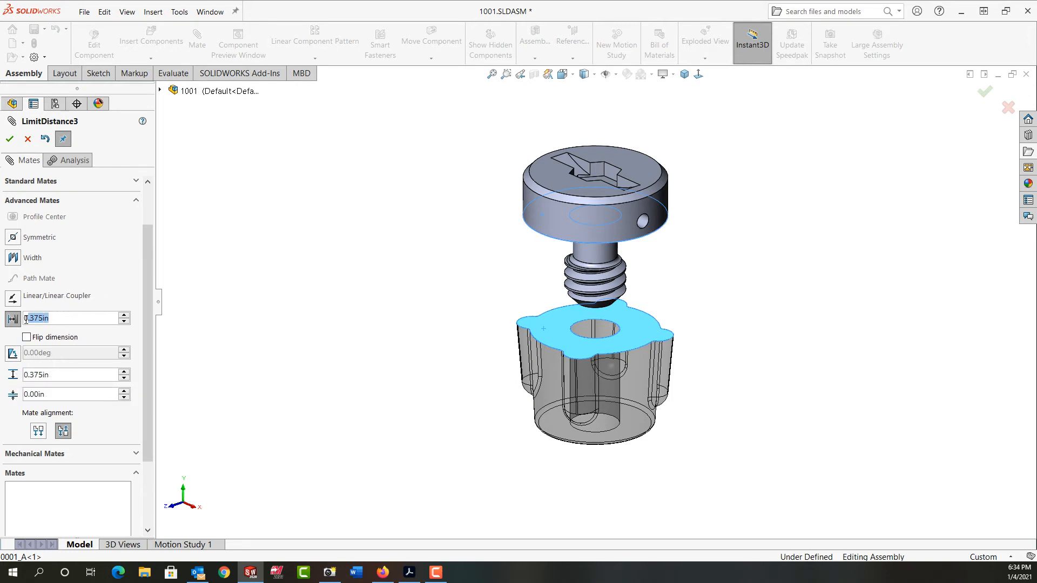
{"action": "type", "text": ".250"}
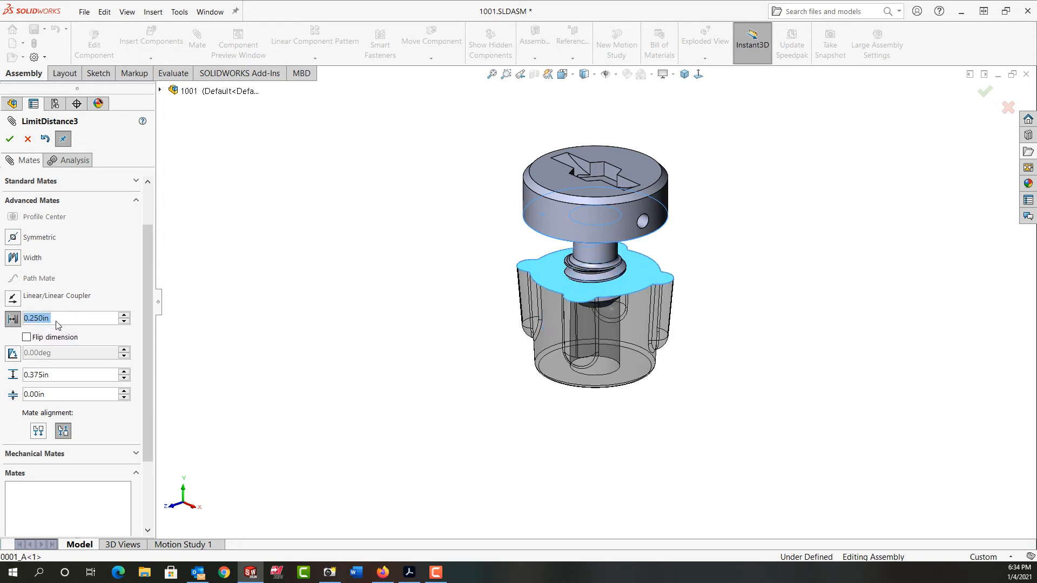
{"action": "mouse_move", "coordinate": [500, 321]}
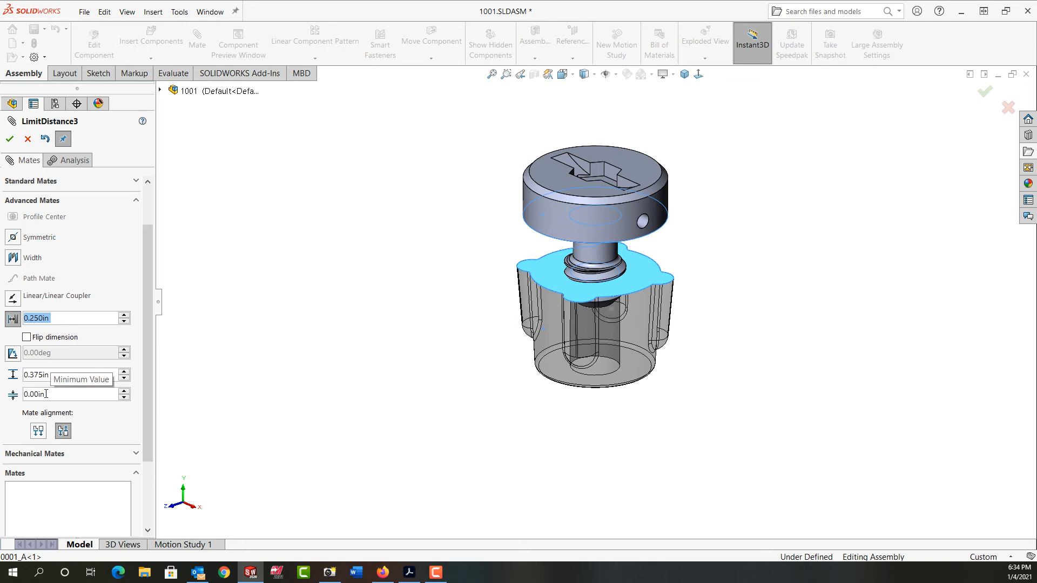
{"action": "mouse_move", "coordinate": [39, 431]}
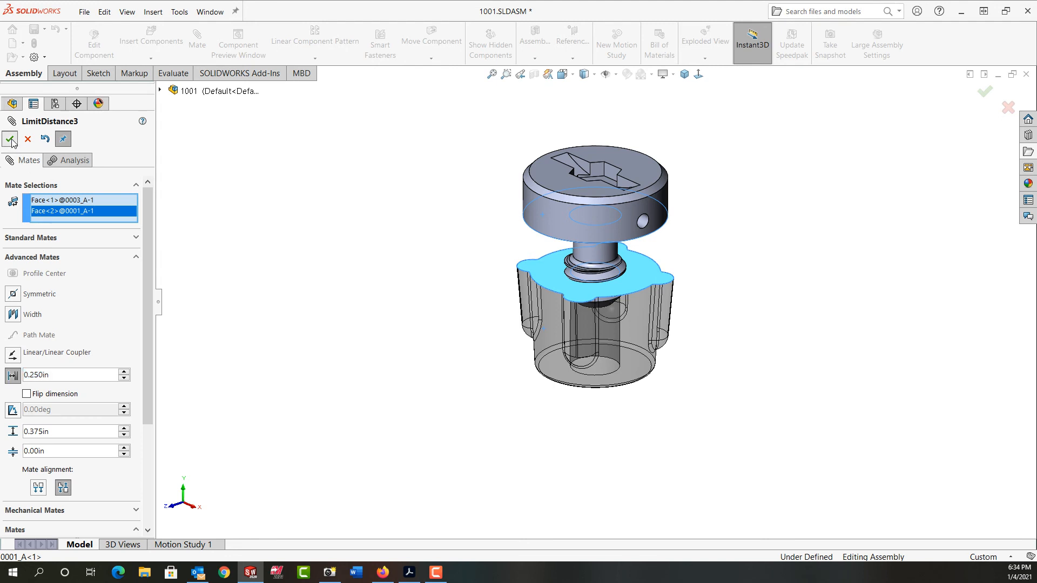
Accept the LimitDistance3 mate so the screw seats near the knob.
{"action": "left_click", "coordinate": [10, 139]}
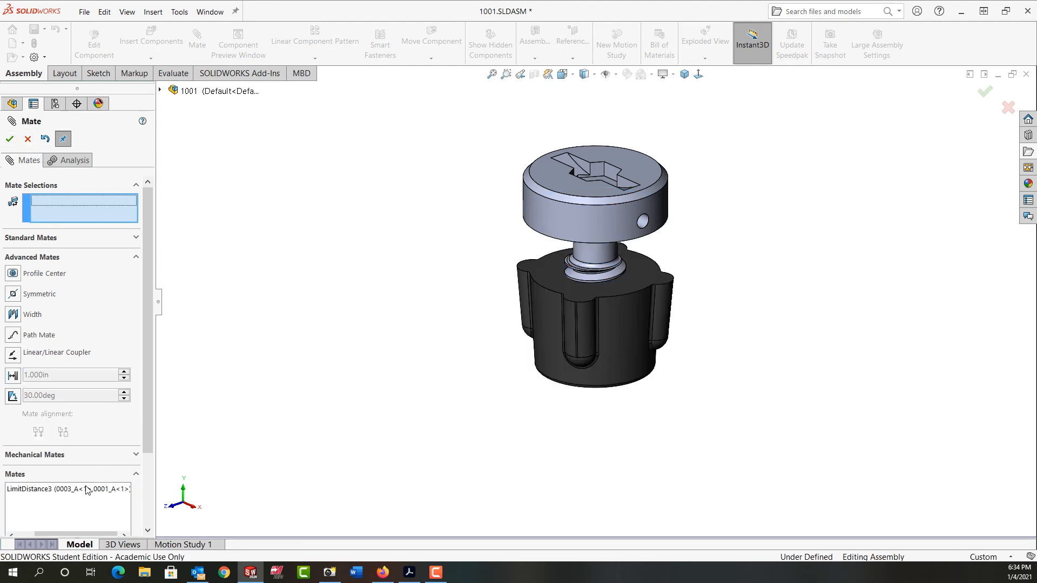
{"action": "left_click", "coordinate": [27, 139]}
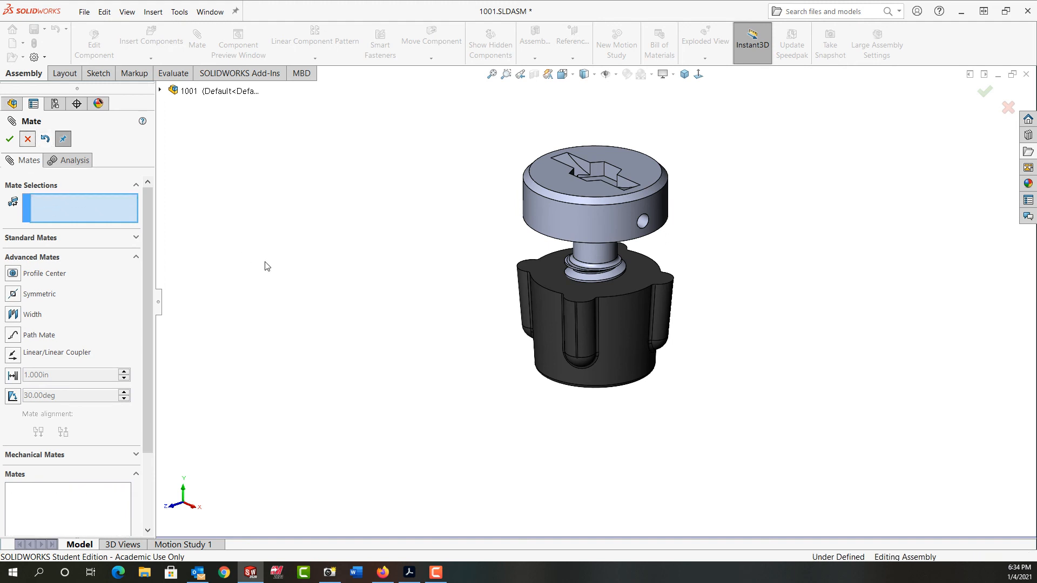